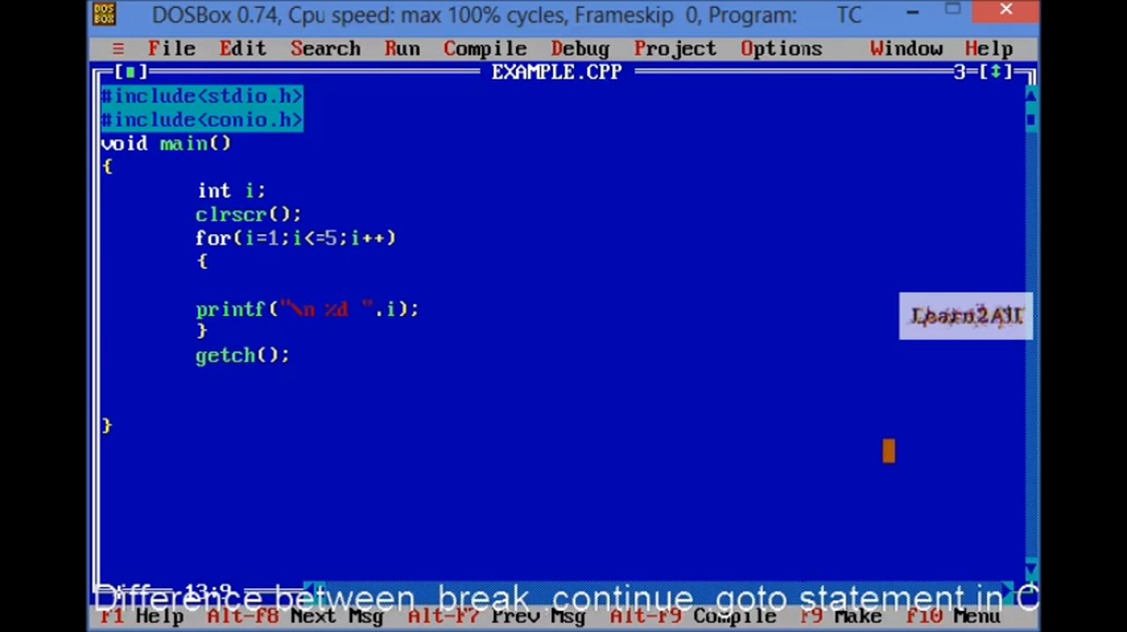
- Write an if(i==2) condition on the blank line inside the for loop, before the printf
click(297, 238)
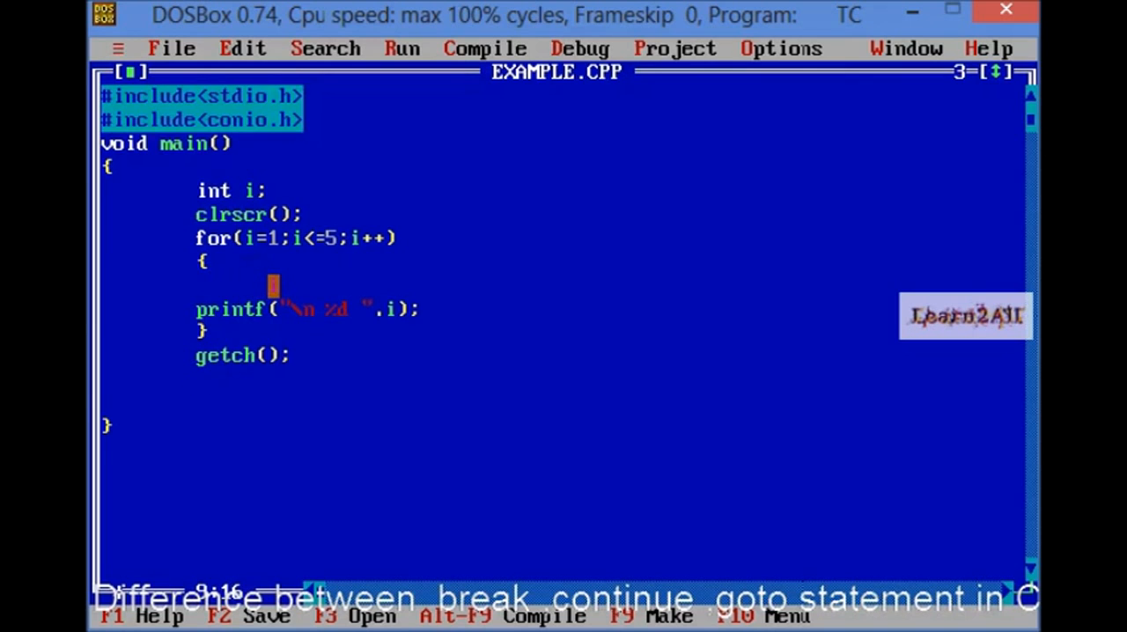
text(if(i)
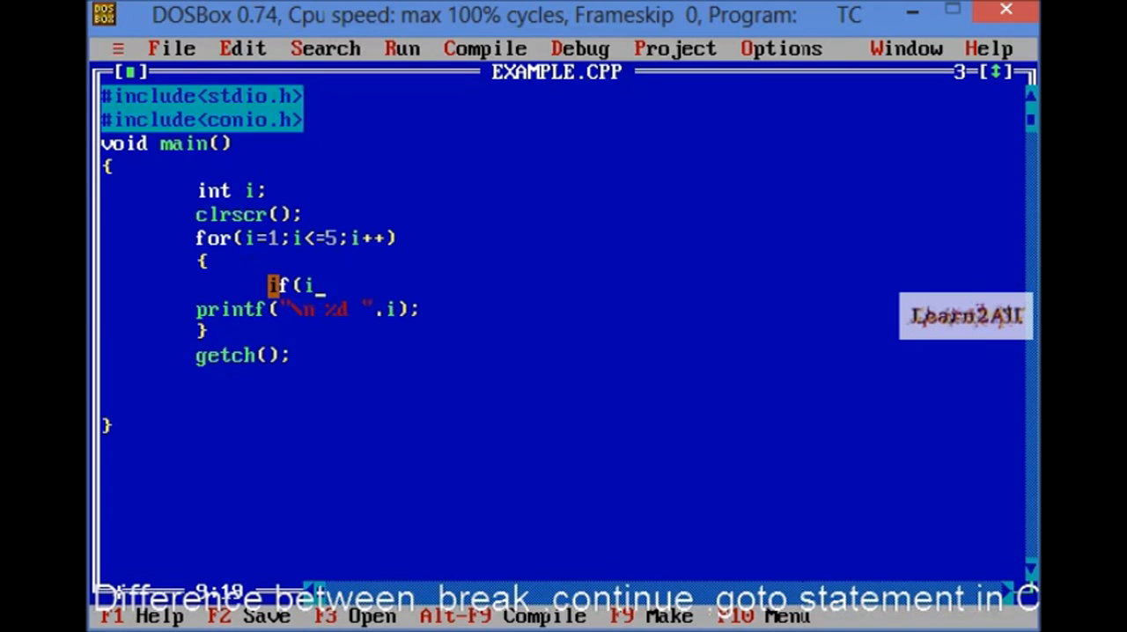
text(<=)
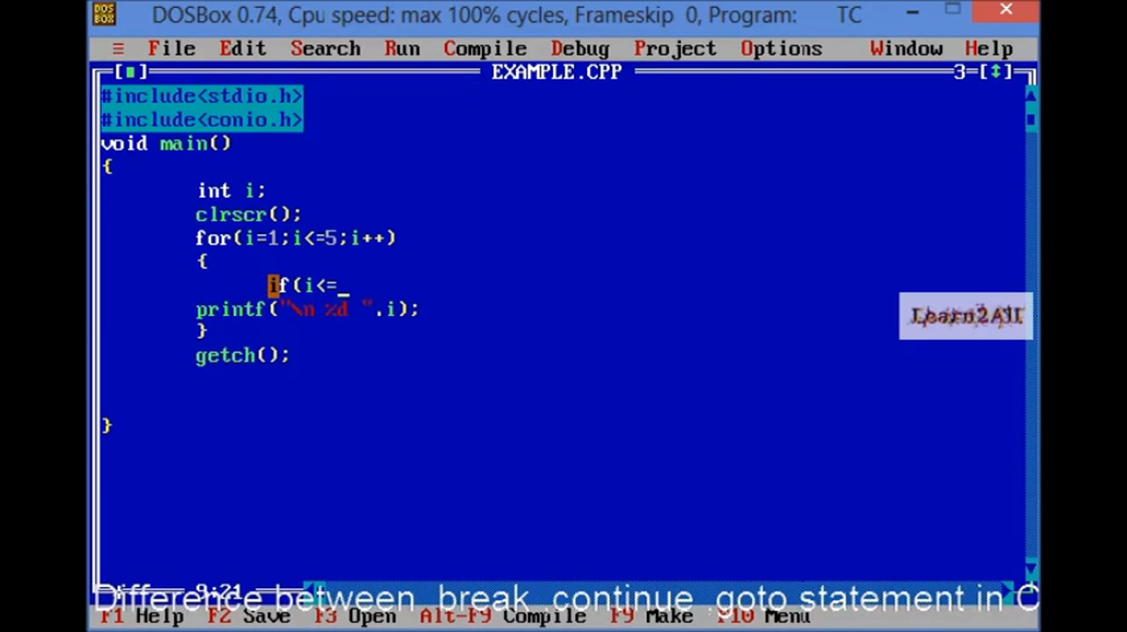
text(2))
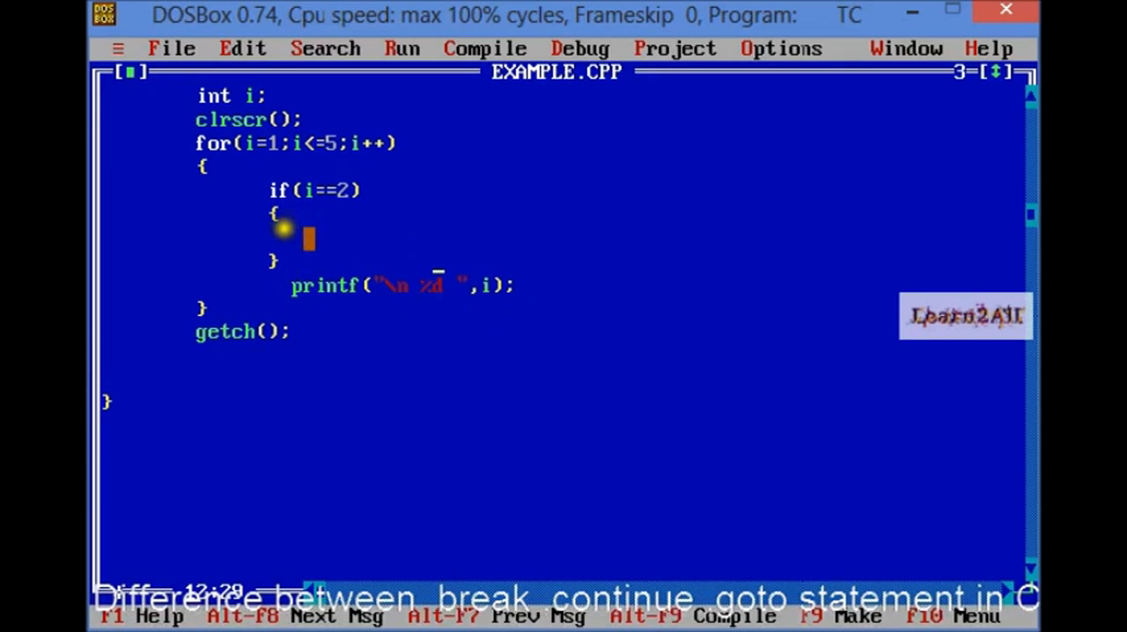
- Put a break; statement inside the if(i==2) braces so the loop stops at 2
text(br)
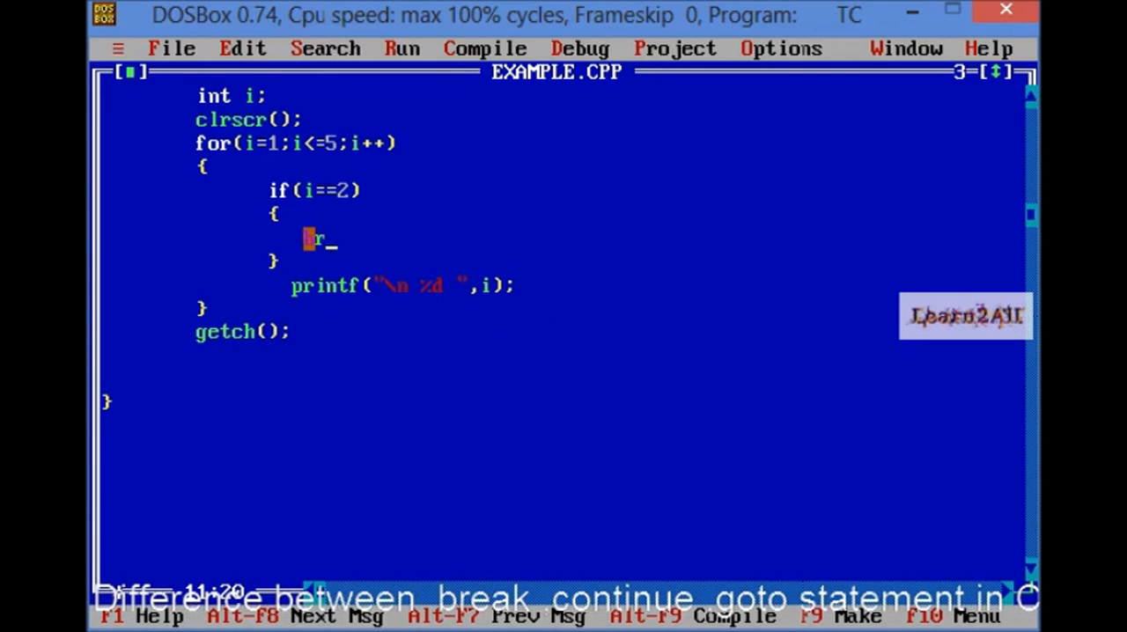
text(eak;)
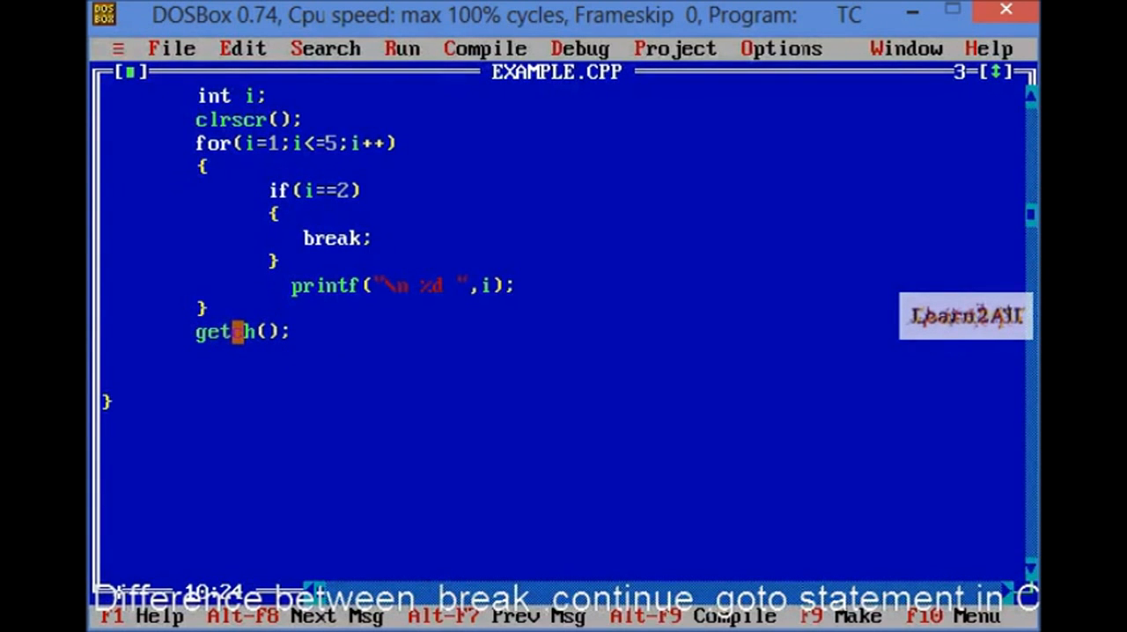
scroll(up, 3)
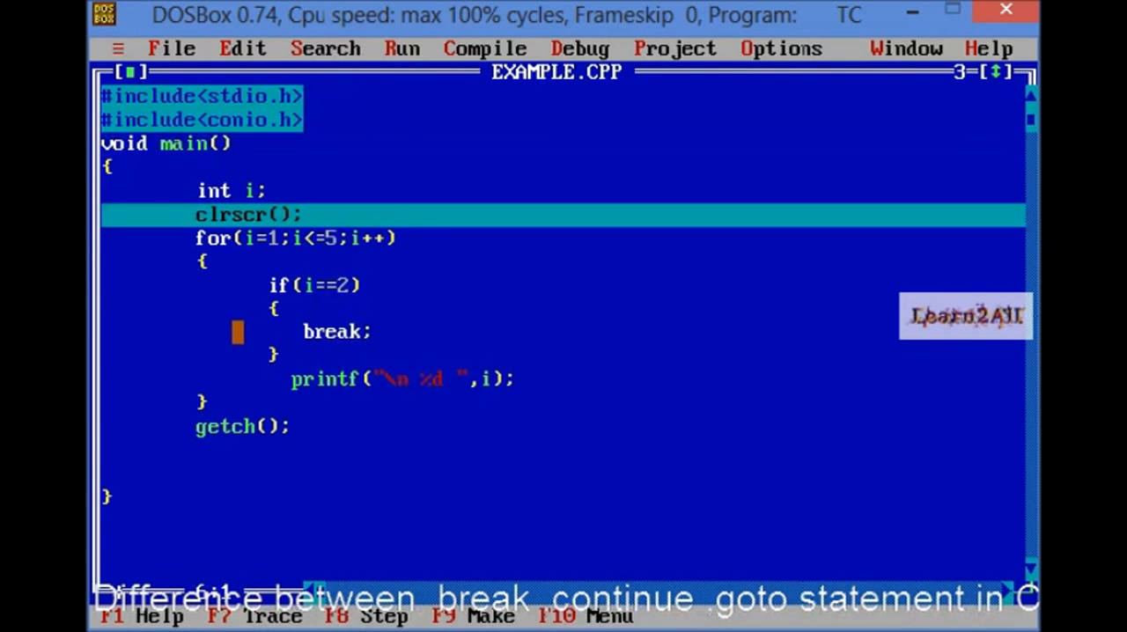
- Single-step the break version from clrscr() to the closing brace of main
key(Down)
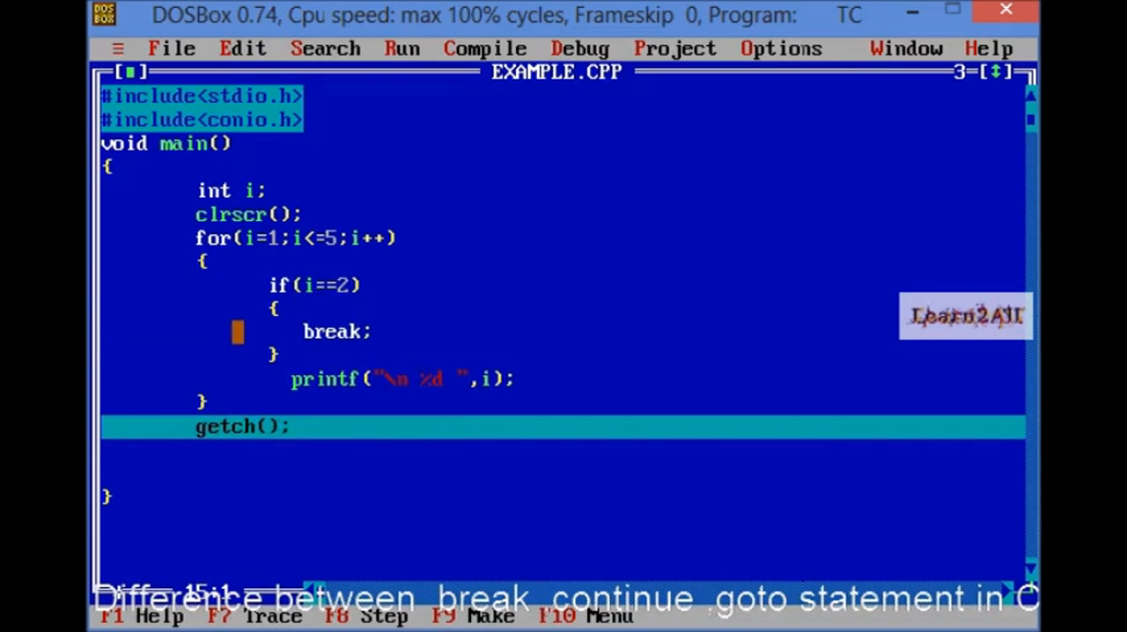
key(Down)
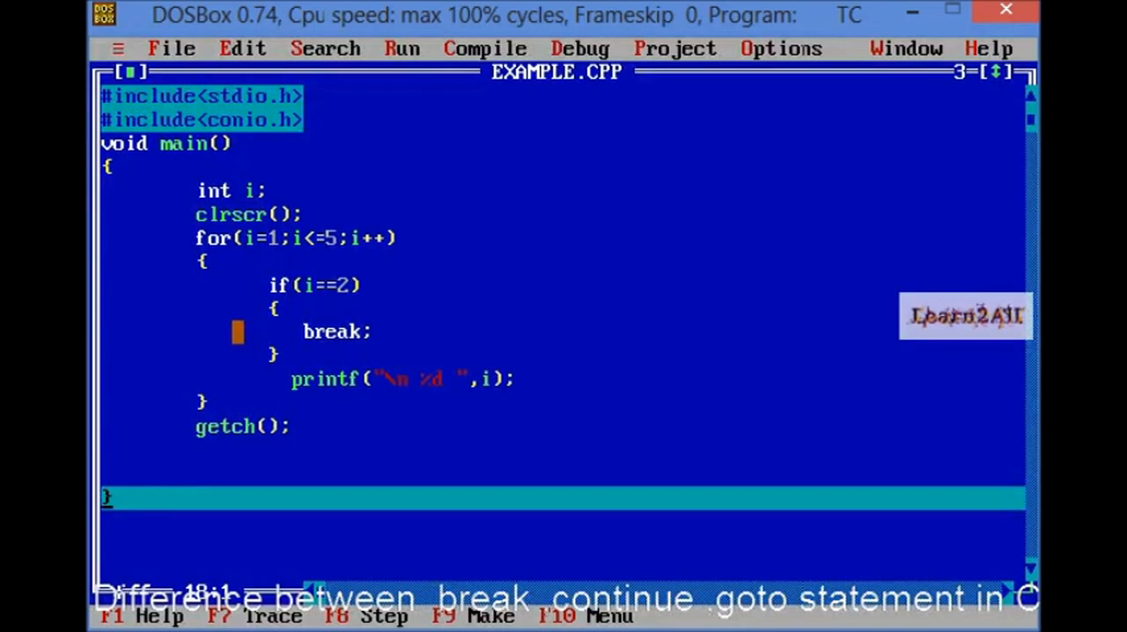
- Replace break with continue; in the if(i==2) block and confirm the rebuild prompt
click(379, 331)
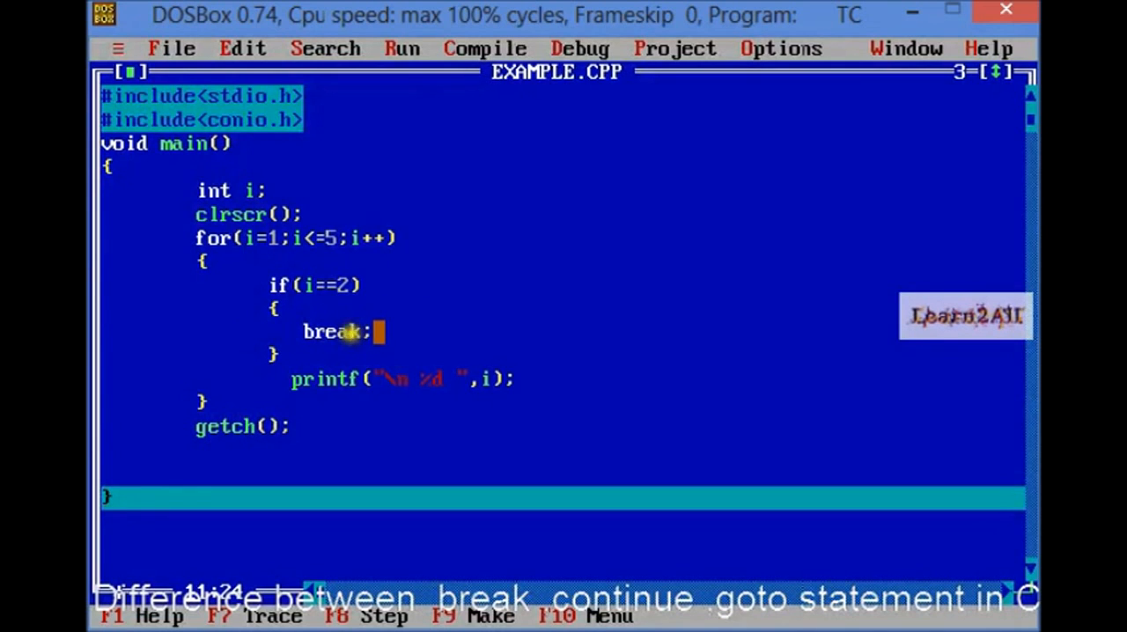
key(Backspace)
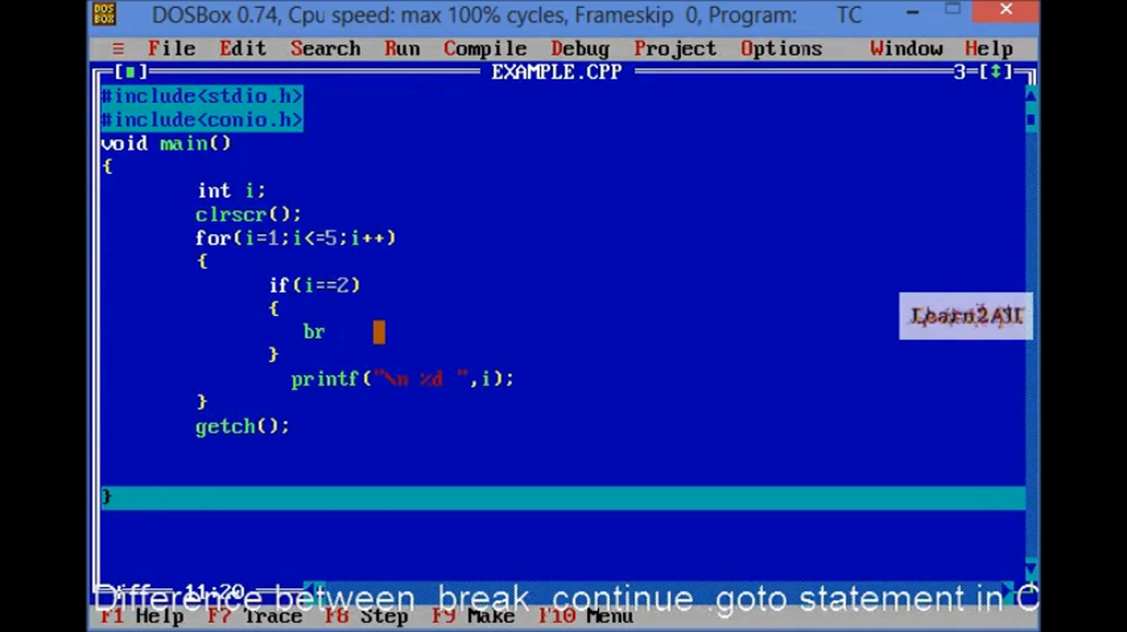
text(con)
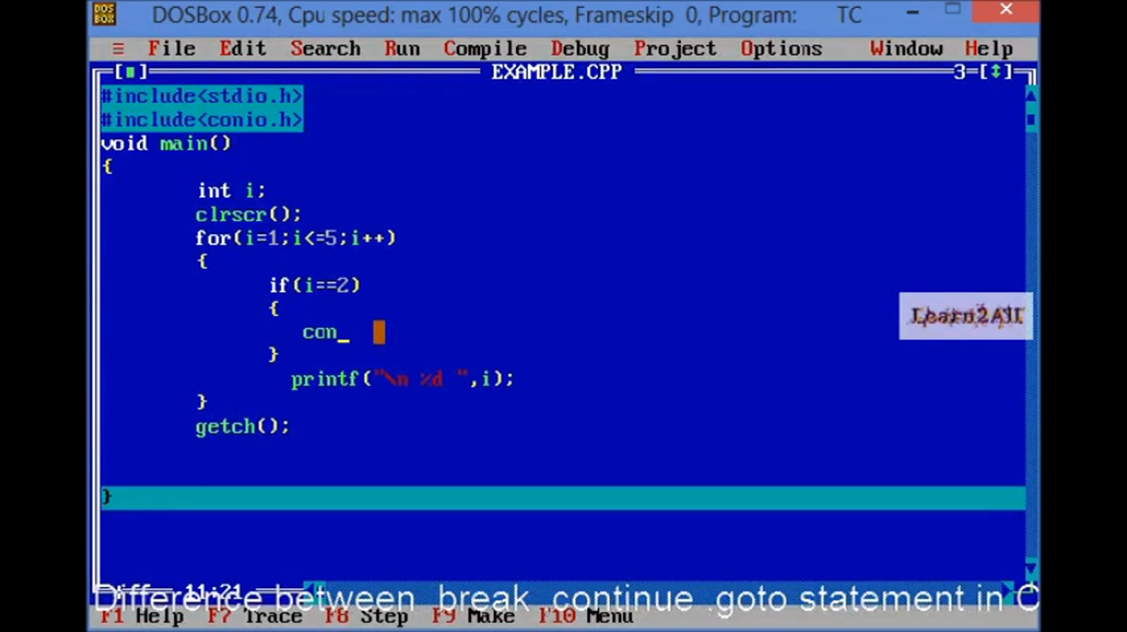
text(tinue)
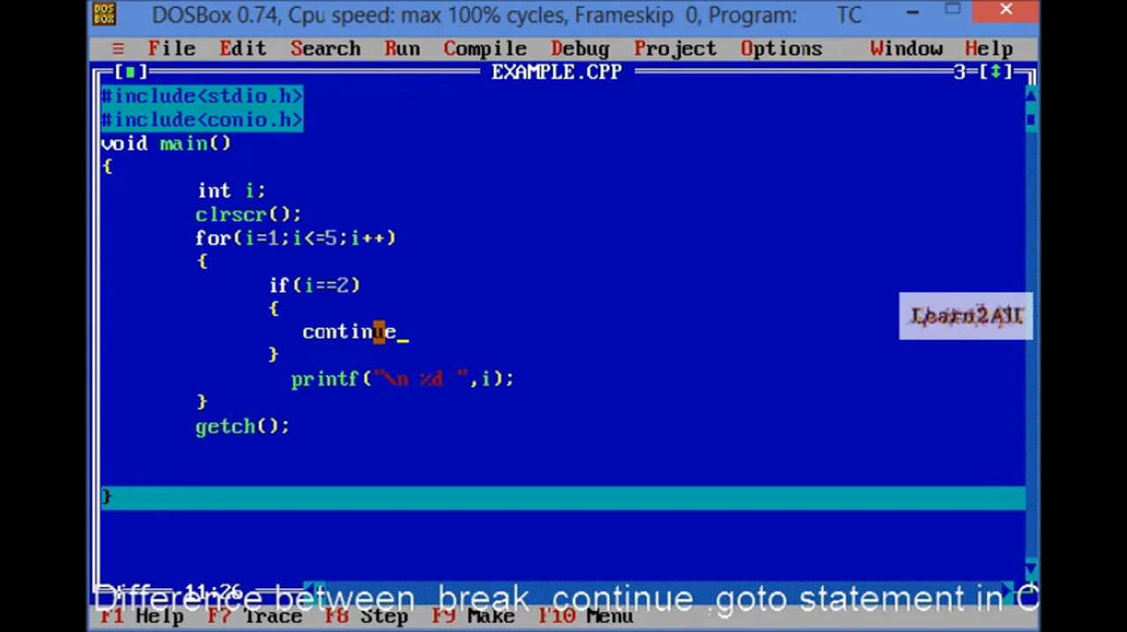
text(;)
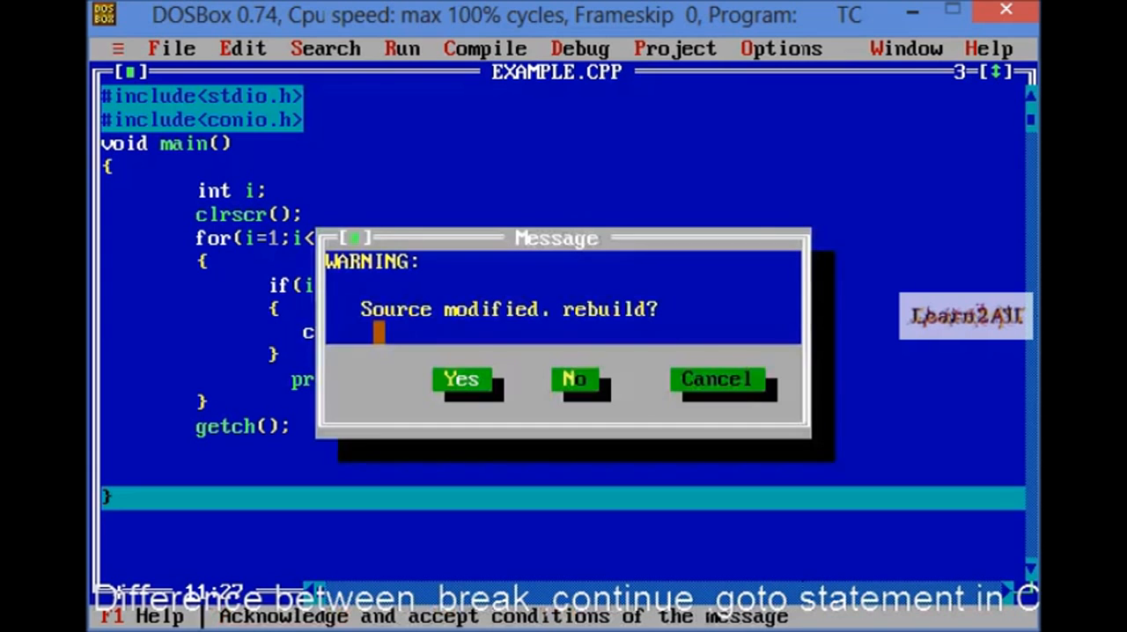
click(462, 379)
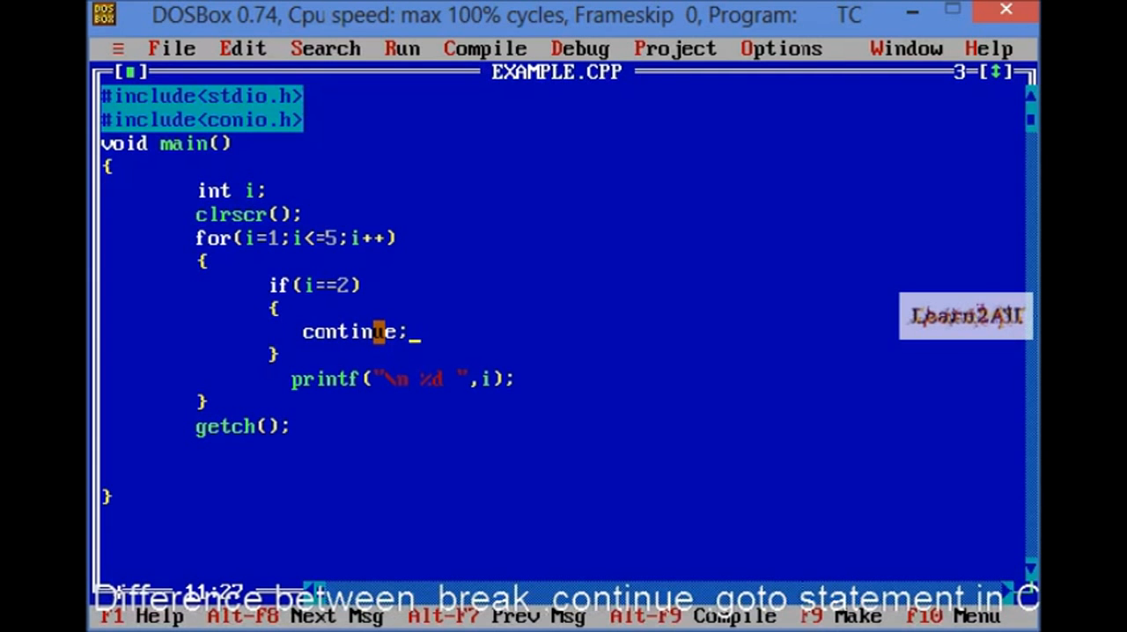
- Single-step the rebuilt continue version through the for loop and the if(i==2) test
key(Down)
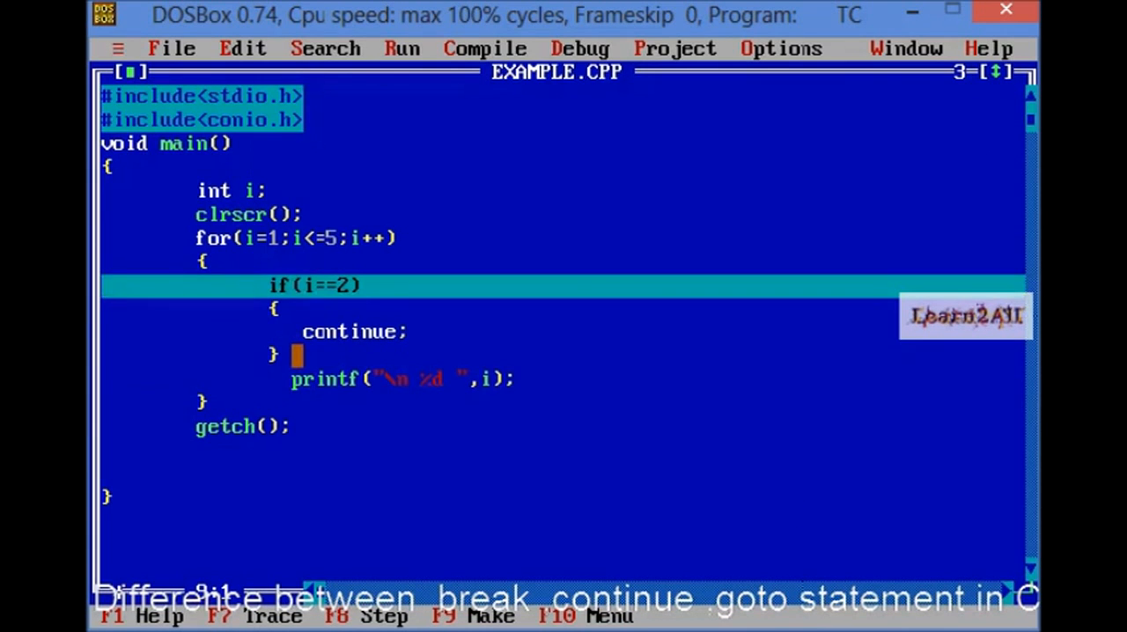
key(Down)
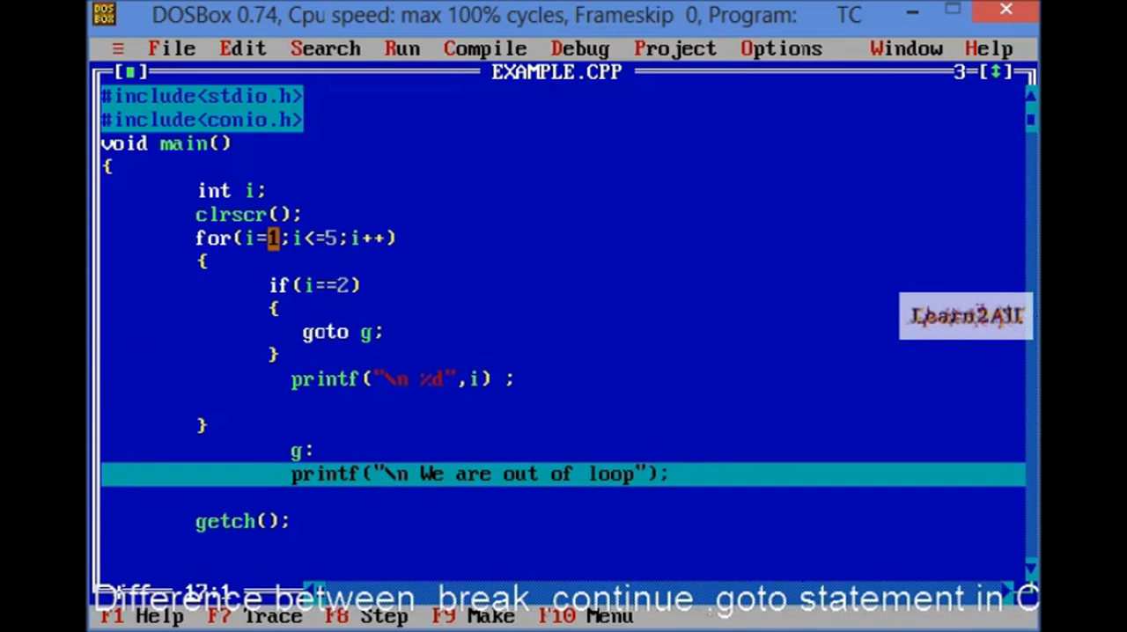
- Step through the goto g; version, reaching label g: that prints "We are out of loop"
key(Down)
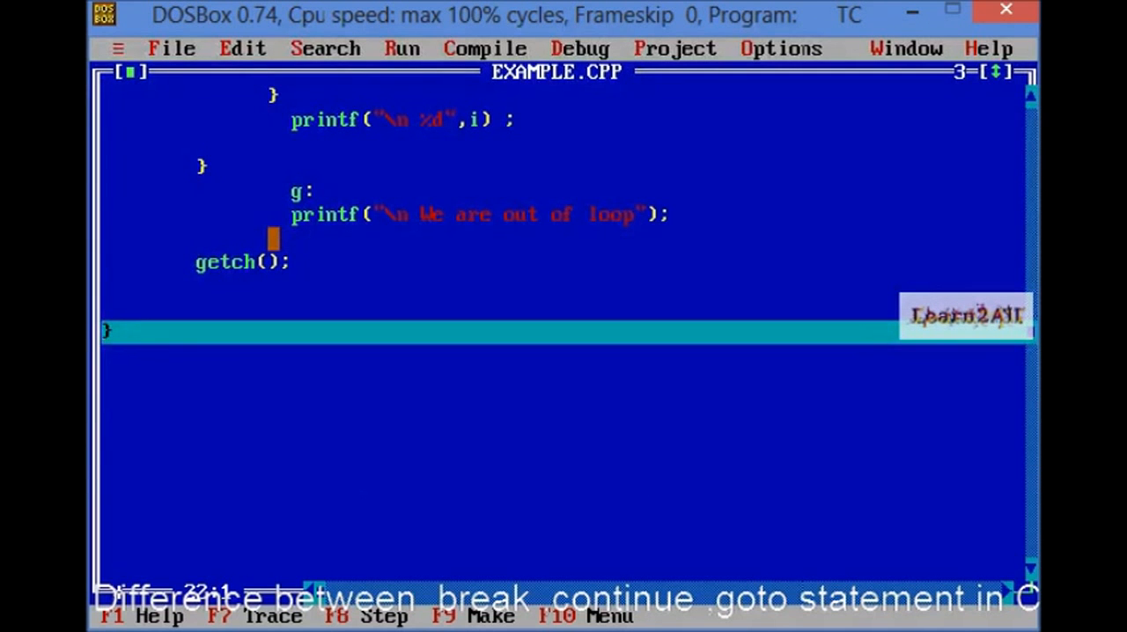
scroll(up, 3)
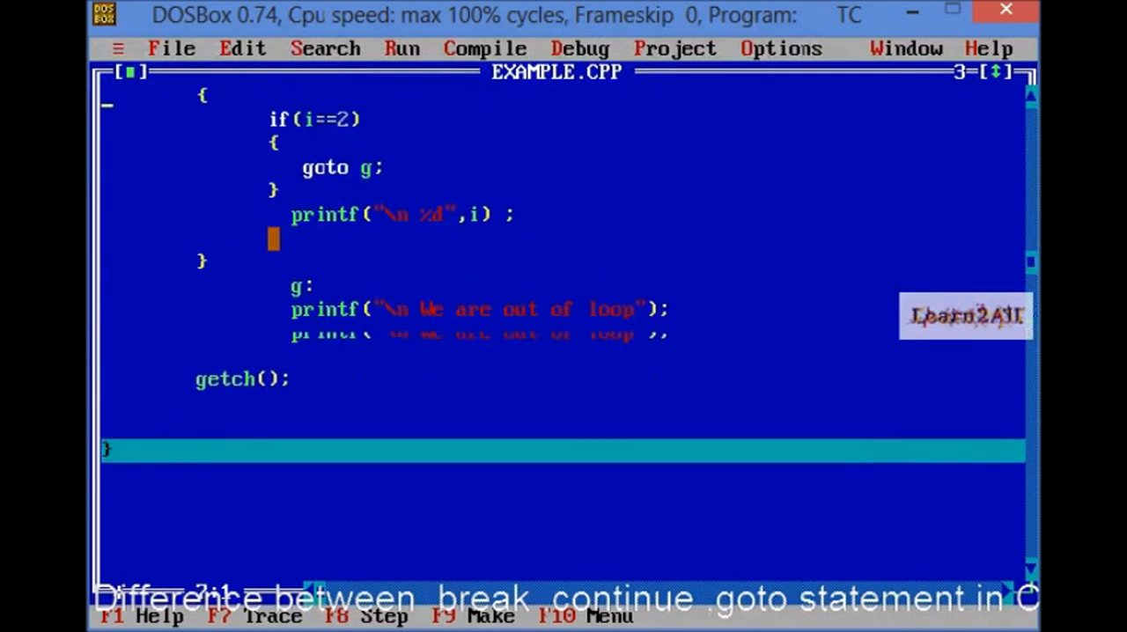
scroll(up, 3)
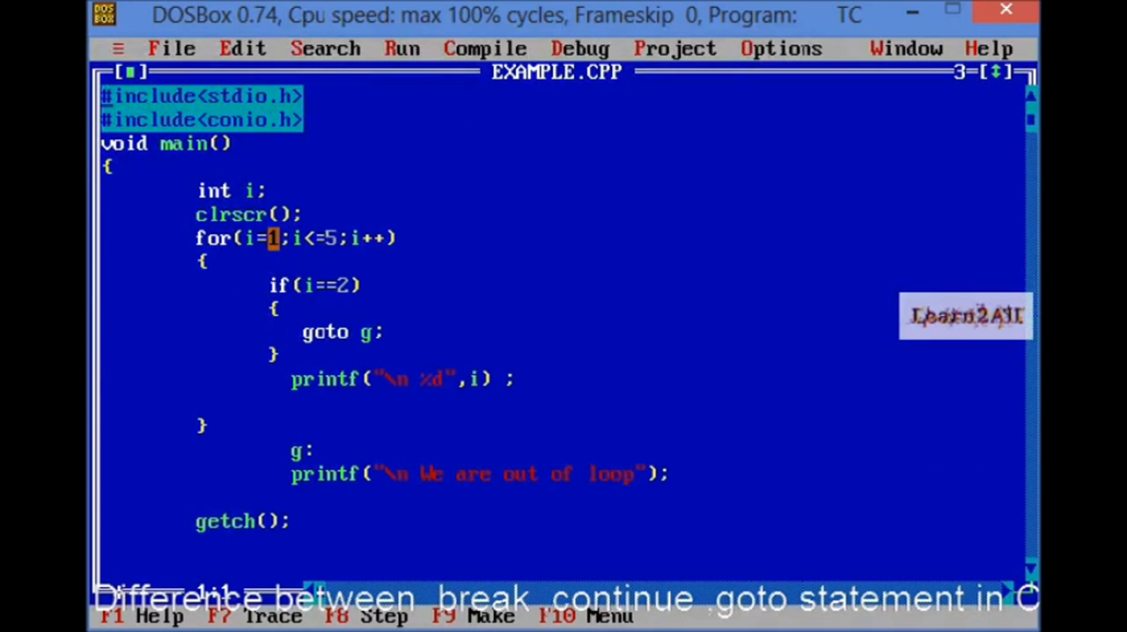